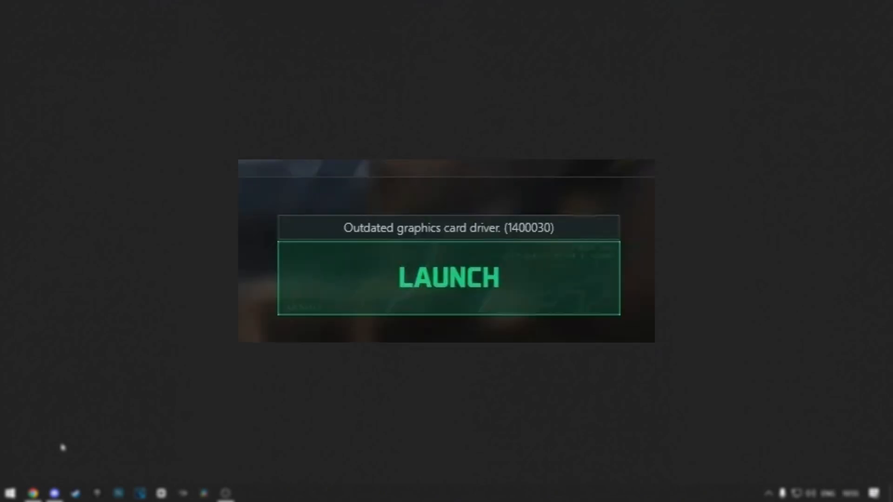
Step: Close the Delta Force launcher showing the outdated graphics driver error 1400030
click(448, 278)
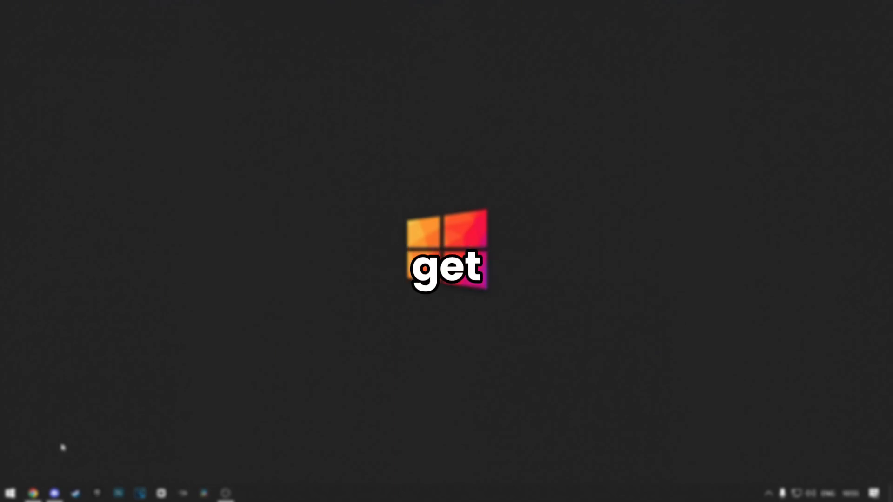
Step: Open Device Manager, expand Display adapters, and bring up the NVIDIA GeForce GTX 1650's actions
right_click(10, 493)
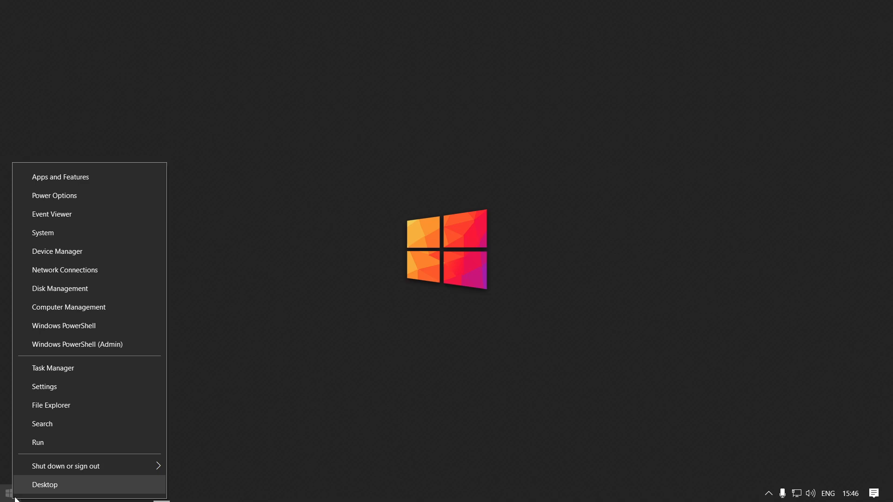
click(45, 488)
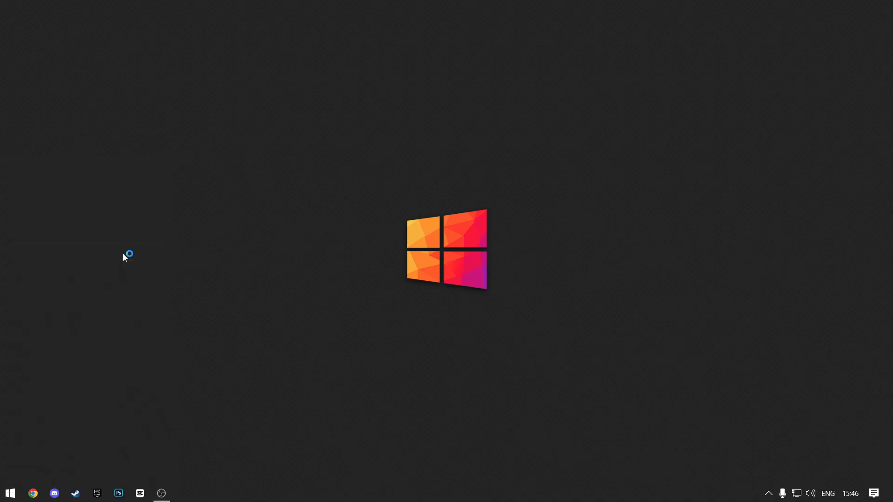
text(delta Force)
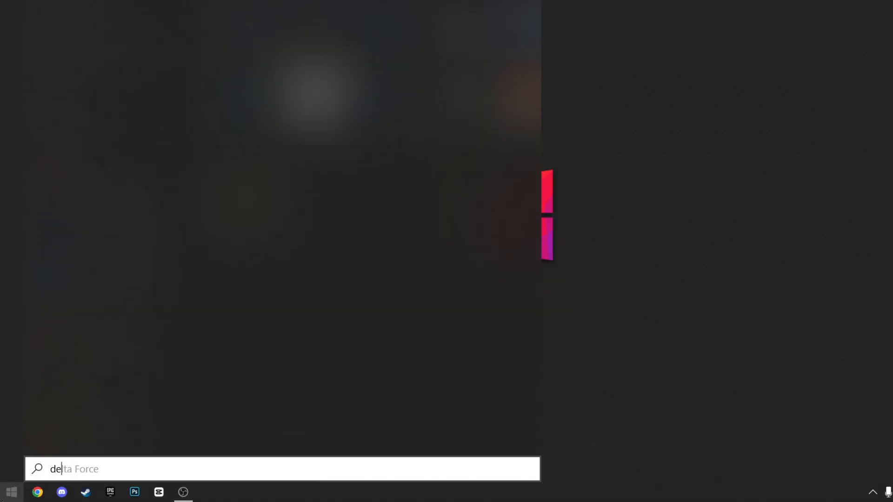
key(enter)
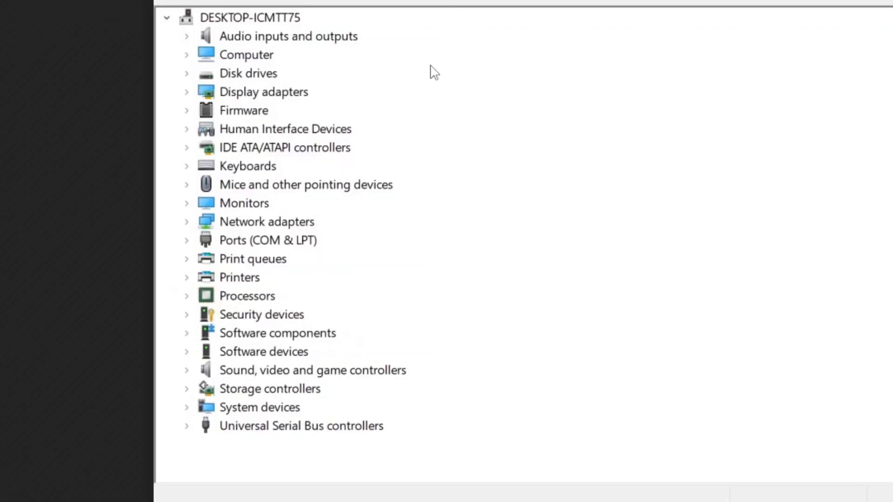
click(187, 92)
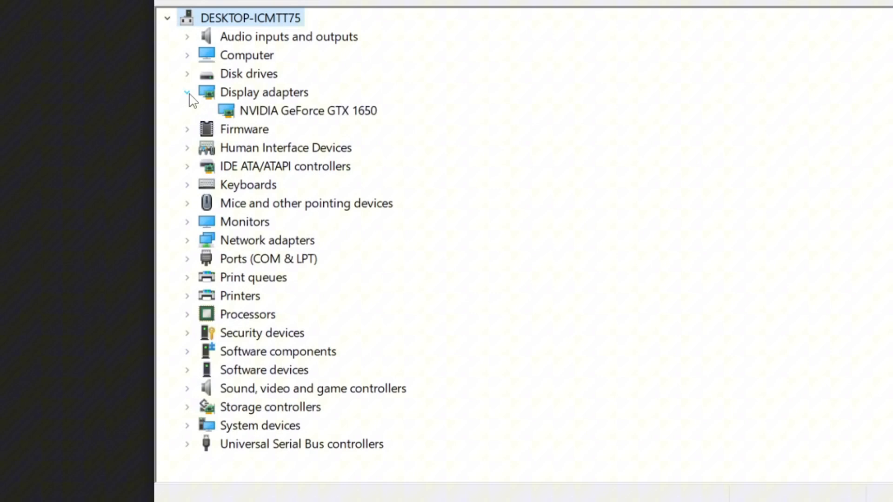
right_click(365, 172)
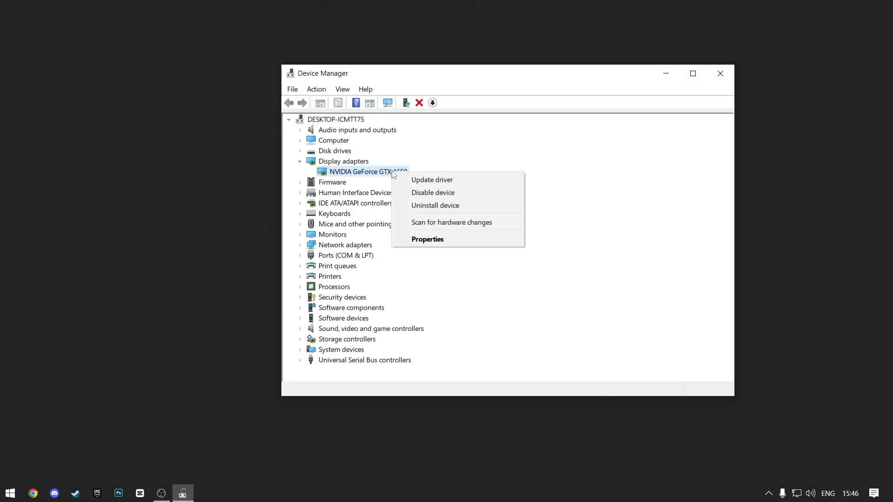
Step: Search automatically for a GTX 1650 driver update and dismiss the 'best drivers installed' result
click(432, 179)
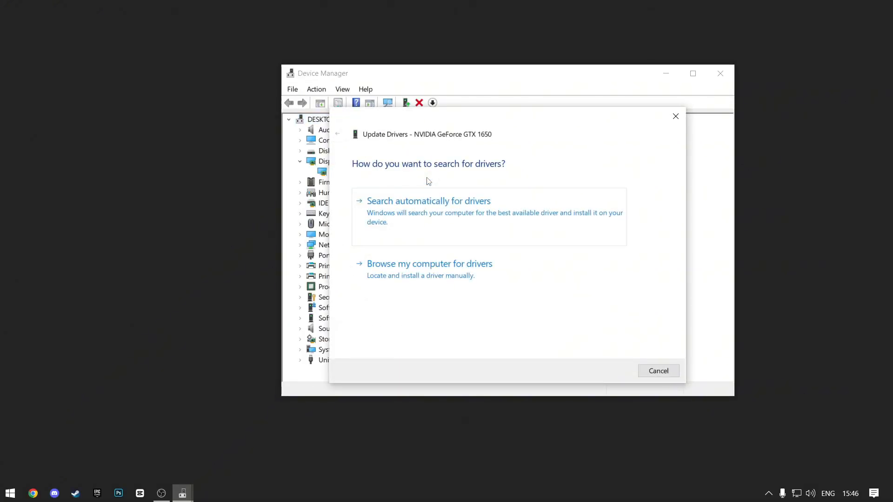
click(429, 200)
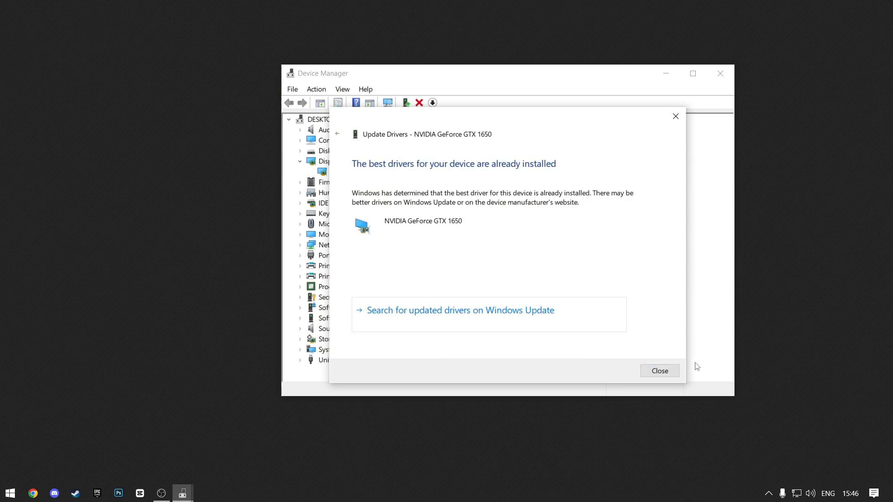
mouse_move(659, 371)
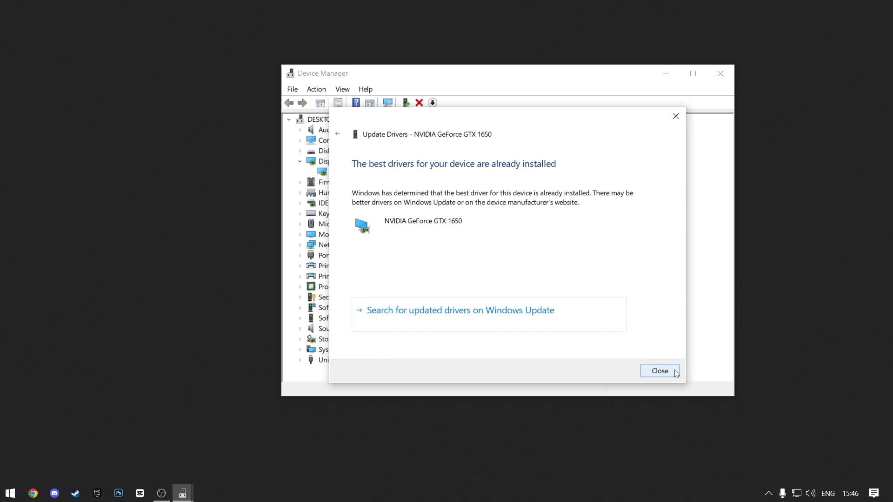
click(659, 370)
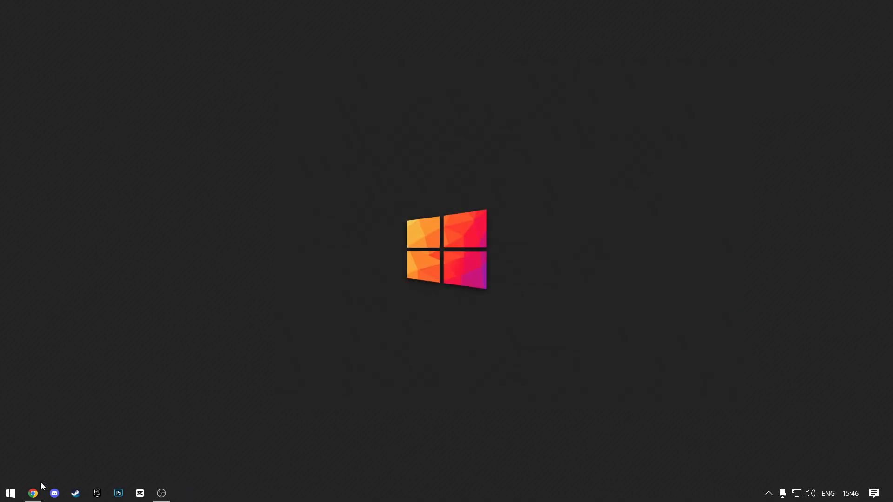
Step: Search for NVIDIA drivers, open NVIDIA's official download page with Product Category listed, then a blank tab
text(nvidia graphics drivers)
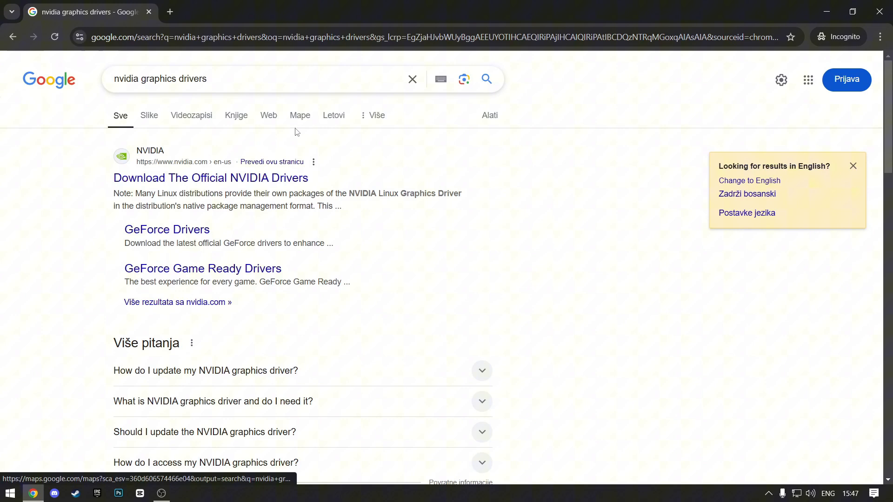
click(210, 178)
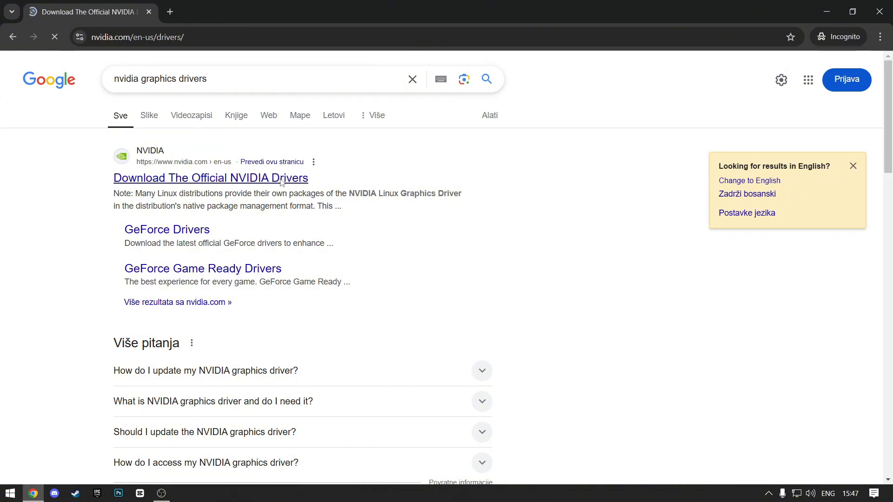
click(211, 178)
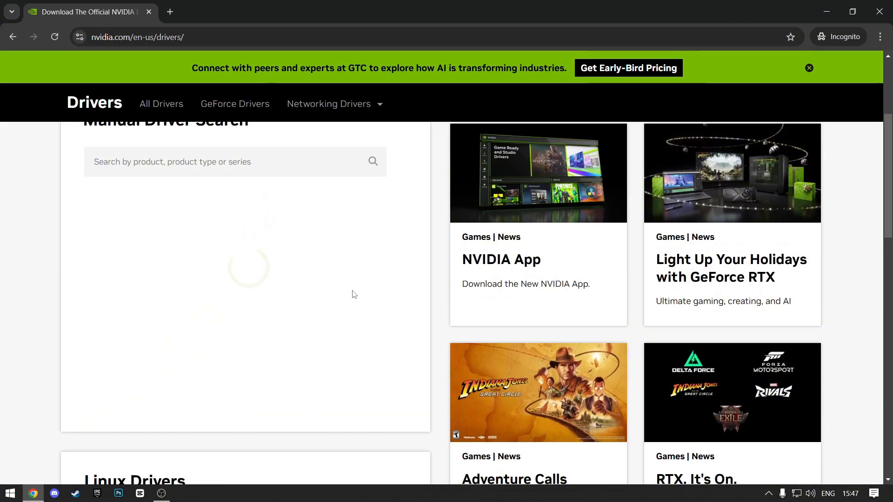
click(235, 203)
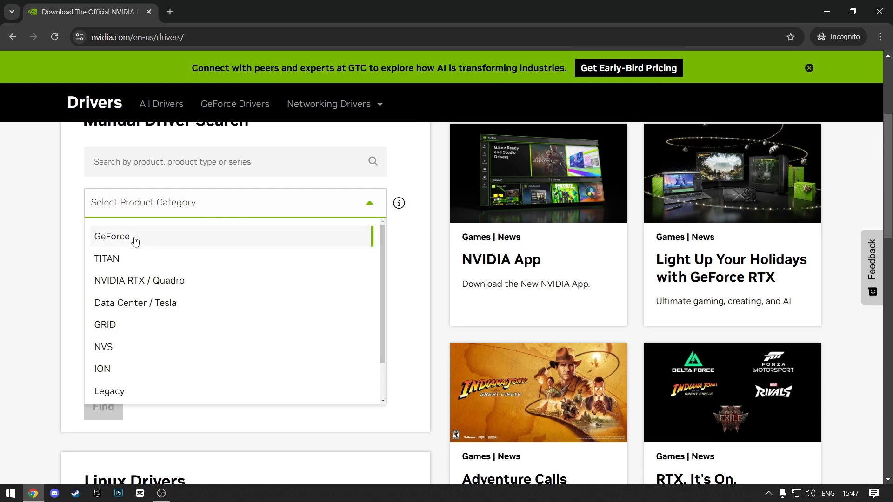
click(170, 11)
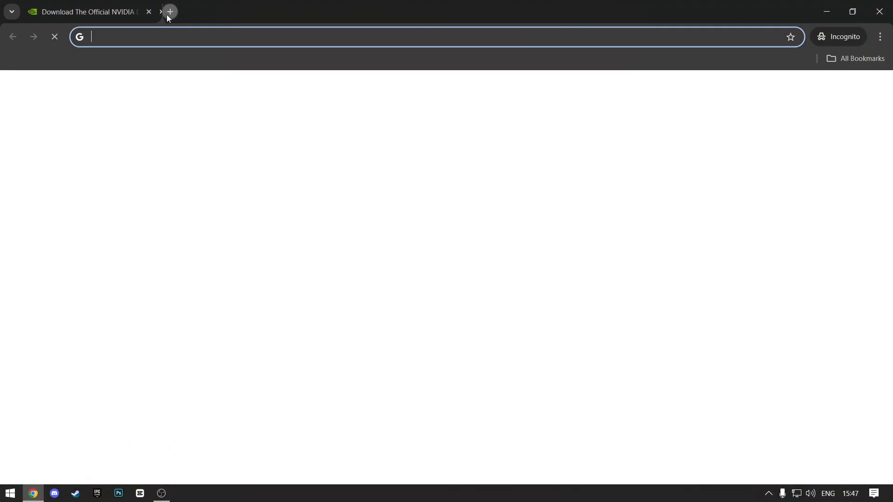
Step: Search 'amd graphics' and open the 'Drivers and Support for Processors and Graphics - AMD' result
text(amd graphics)
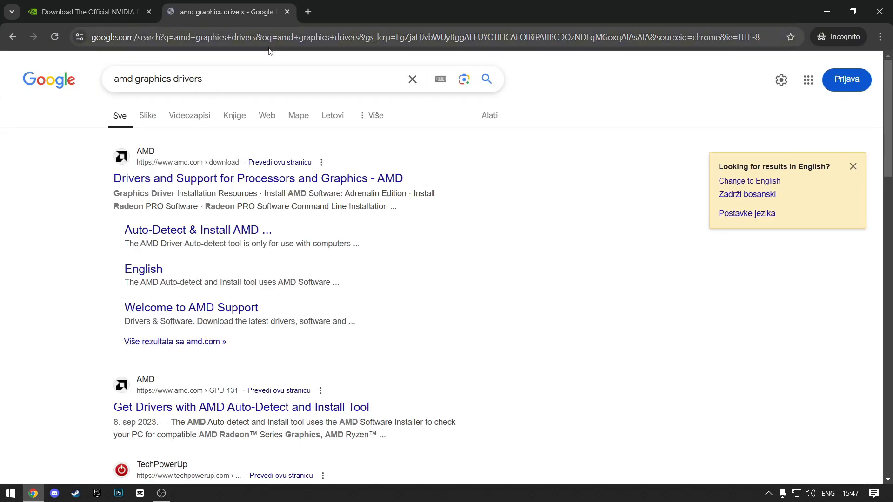
click(257, 178)
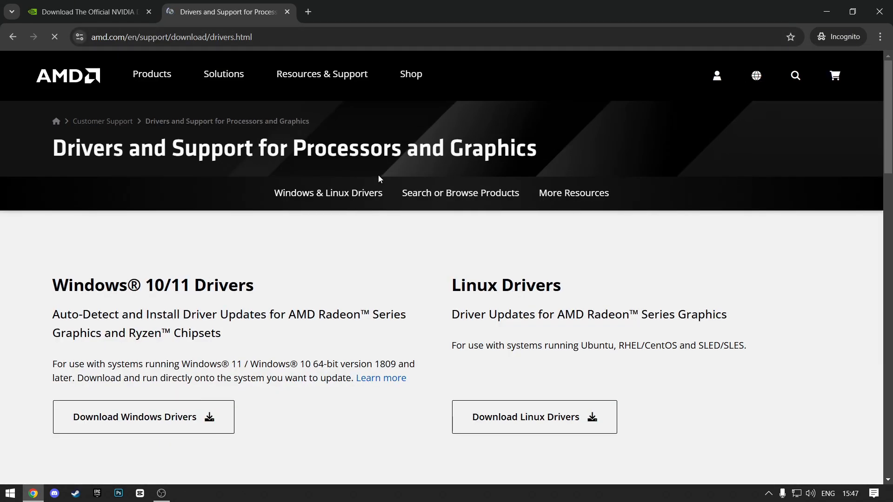